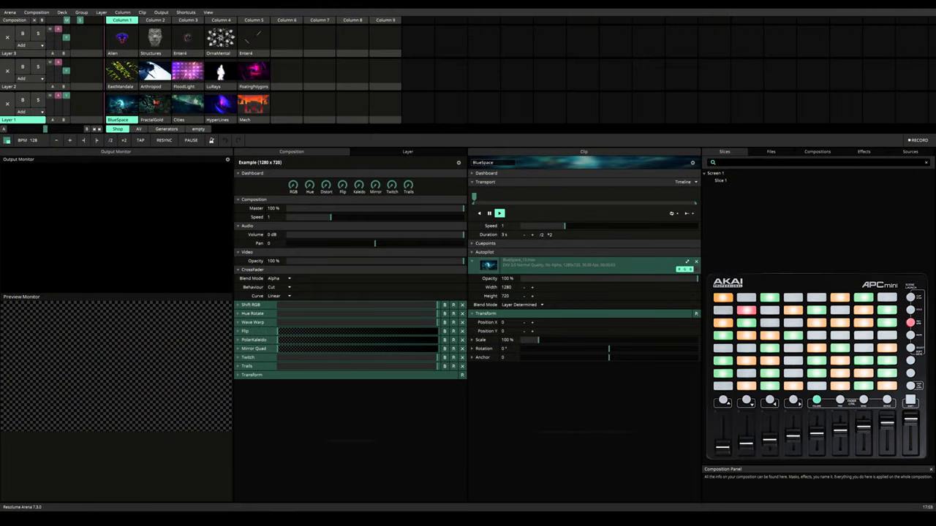
Step: Bring up the Arena application menu from the top-left menu bar
{"action": "left_click", "coordinate": [9, 12]}
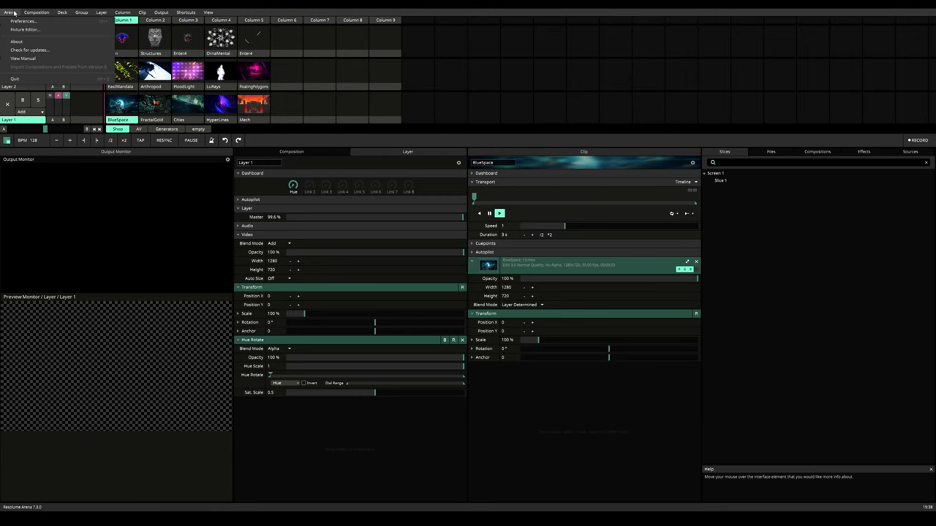
Step: Enable the APC mini as a MIDI input in Preferences and choose a controller preset
{"action": "left_click", "coordinate": [23, 20]}
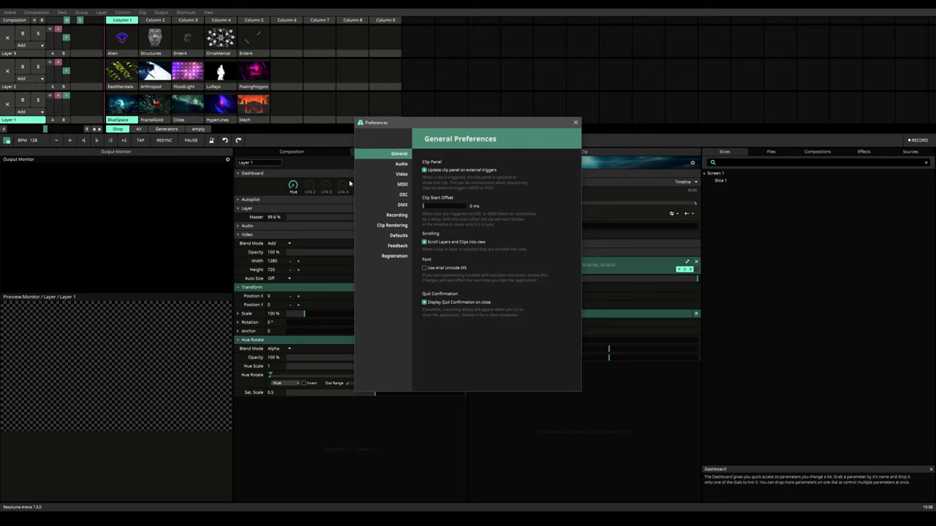
{"action": "left_click", "coordinate": [400, 185]}
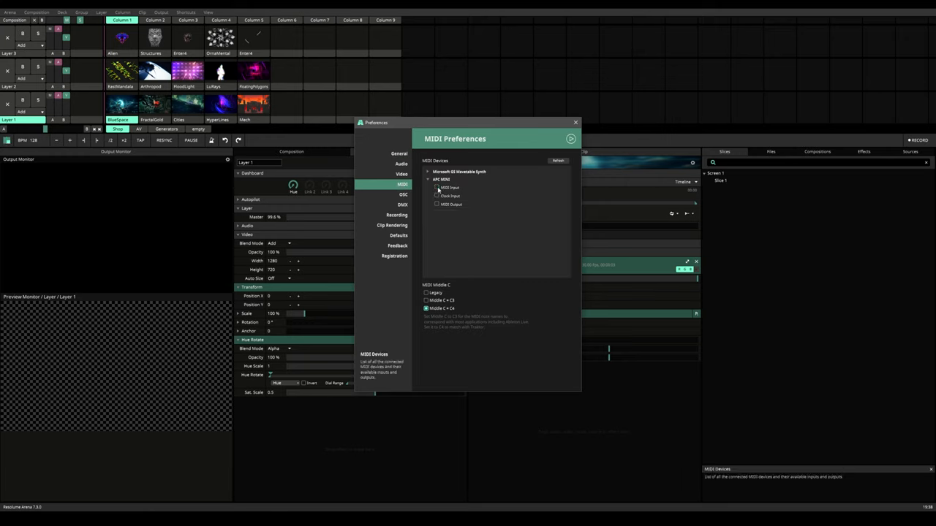
{"action": "left_click", "coordinate": [436, 188]}
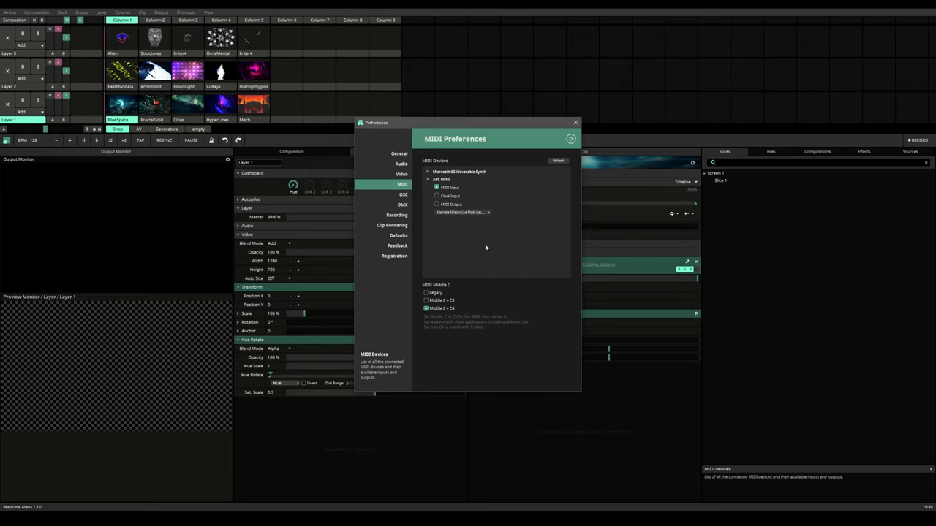
{"action": "left_click", "coordinate": [576, 123]}
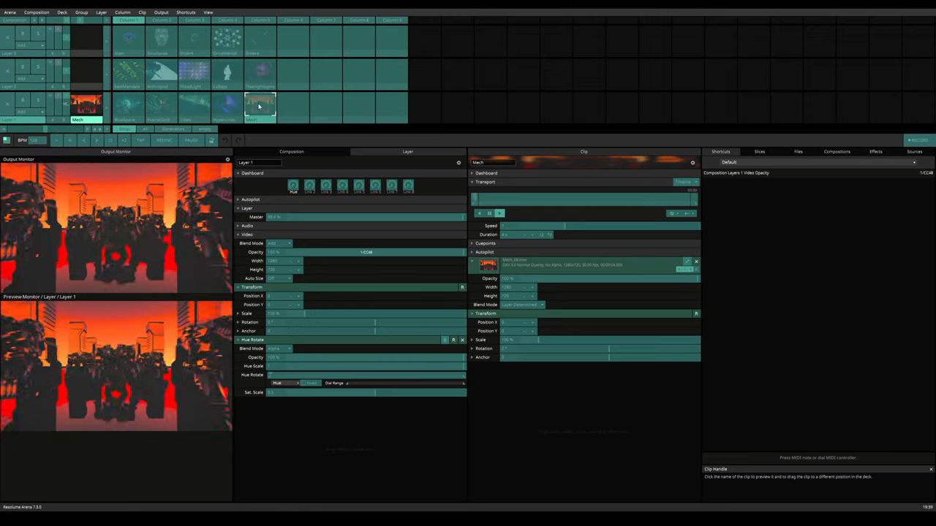
Step: Enter keyboard shortcut mapping, assign keys to clips, and return to playback
{"action": "left_click", "coordinate": [465, 9]}
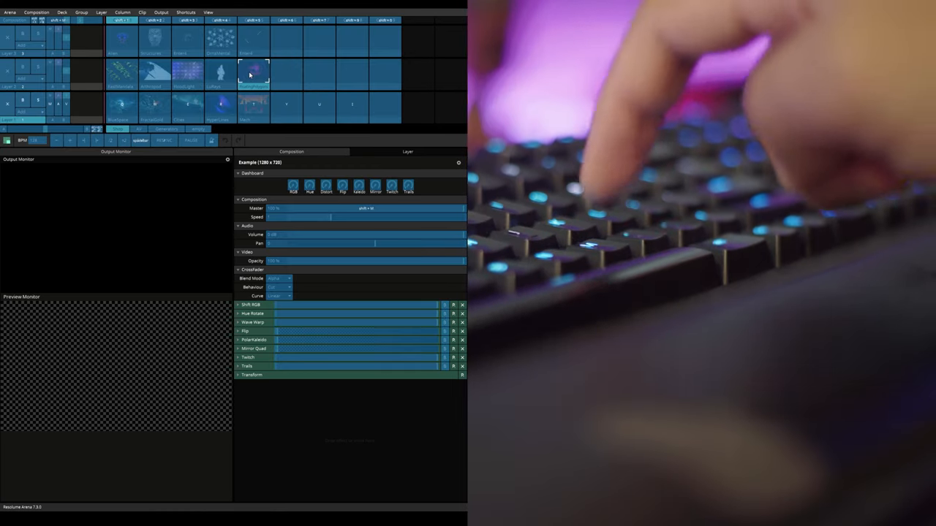
{"action": "left_click", "coordinate": [252, 70]}
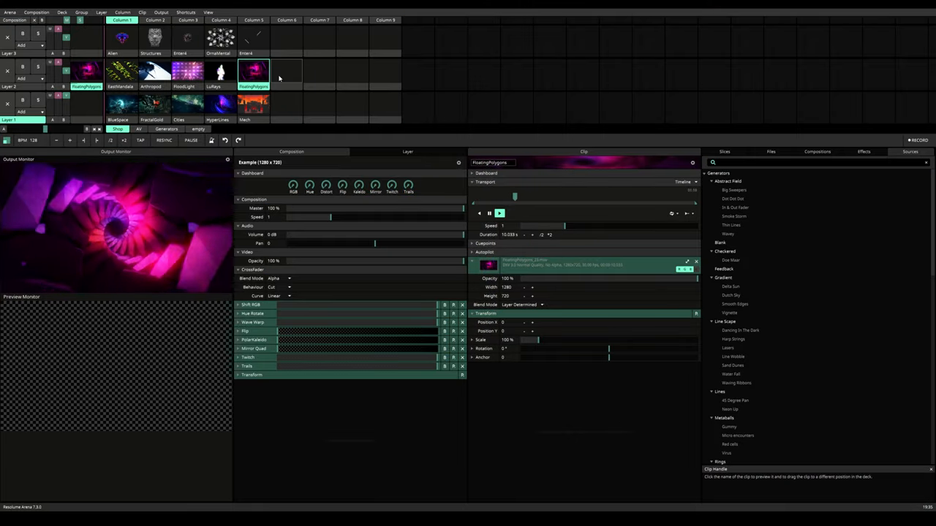
Step: Change a clip shortcut's Target away from By Position in keyboard mapping mode
{"action": "left_click", "coordinate": [142, 12]}
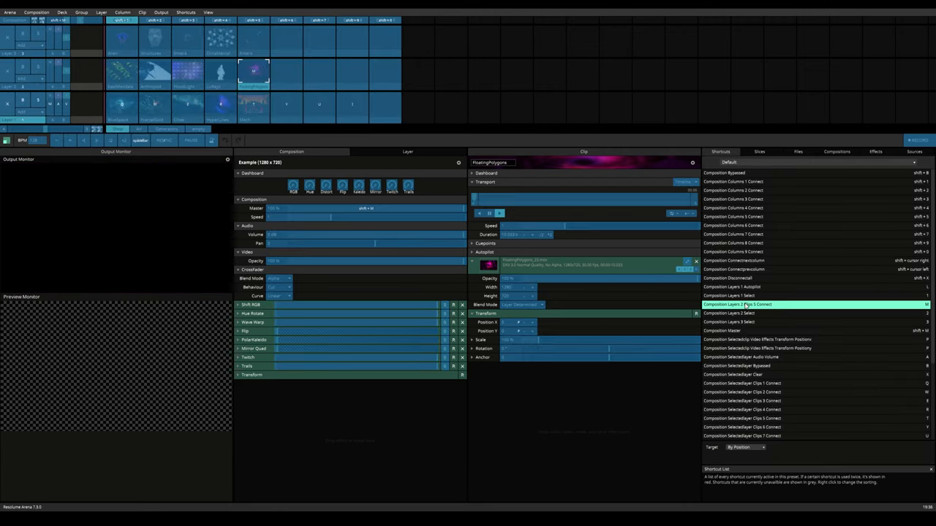
{"action": "left_click", "coordinate": [751, 448]}
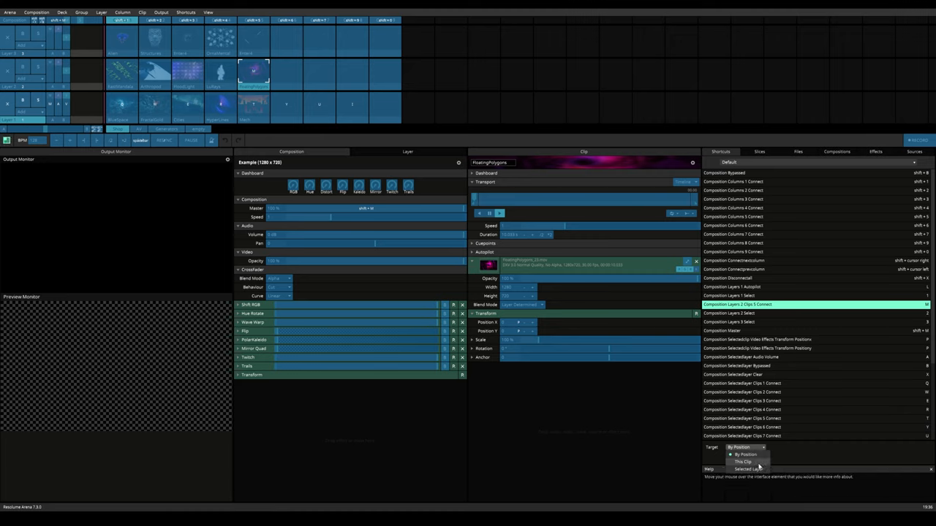
{"action": "left_click", "coordinate": [744, 462]}
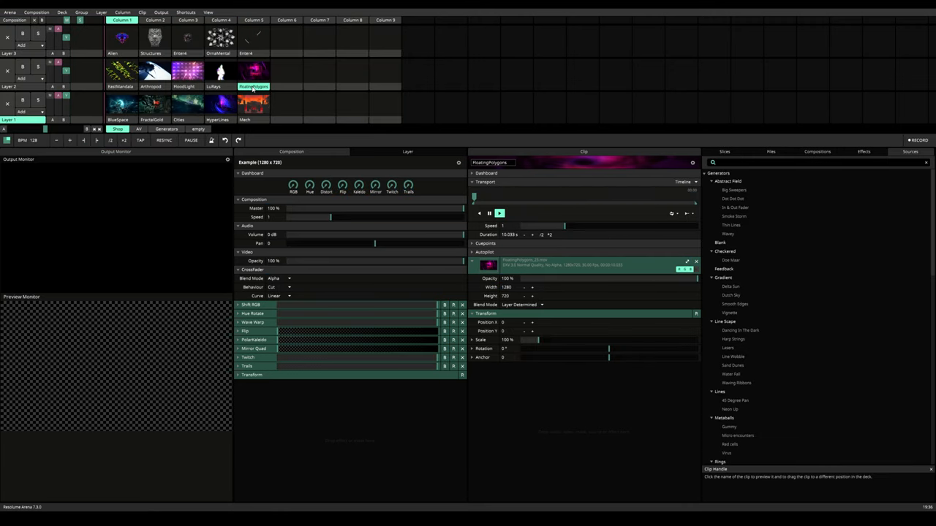
Step: Move a clip into a new slot, select the FloatingPolygons clip, and re-enter keyboard mapping
{"action": "left_click_drag", "start_coordinate": [254, 73], "coordinate": [351, 73]}
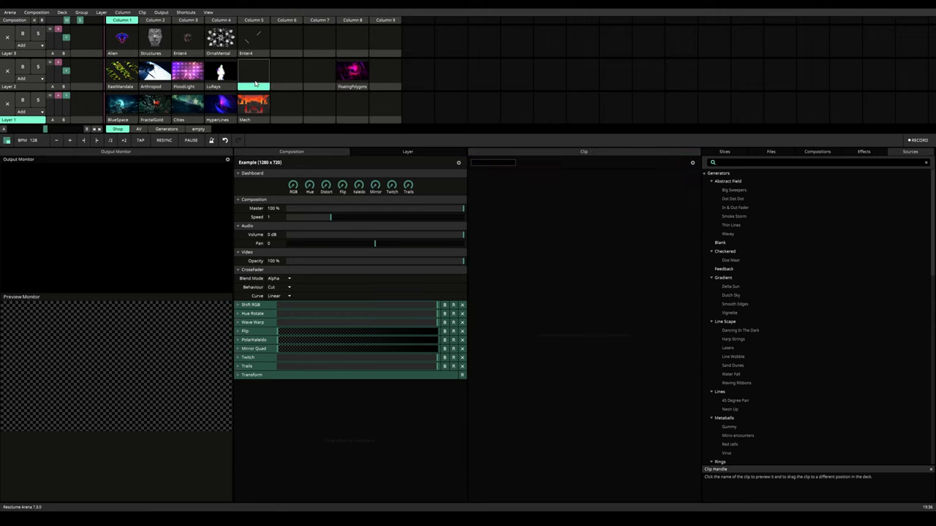
{"action": "left_click", "coordinate": [351, 71]}
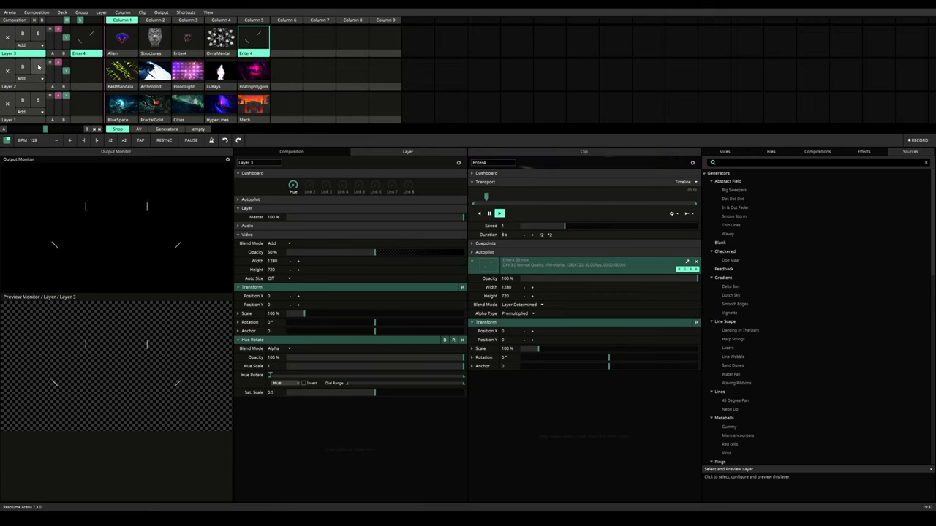
{"action": "left_click", "coordinate": [252, 105]}
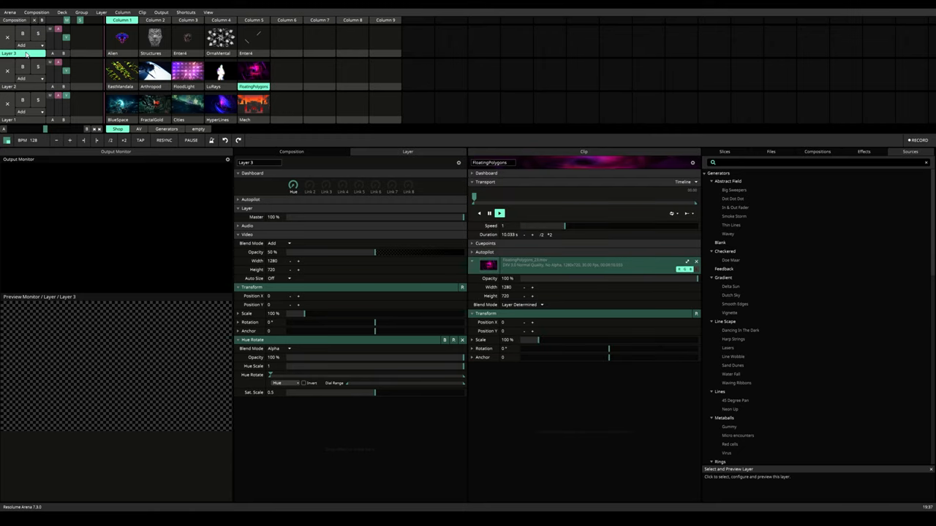
{"action": "left_click", "coordinate": [253, 38]}
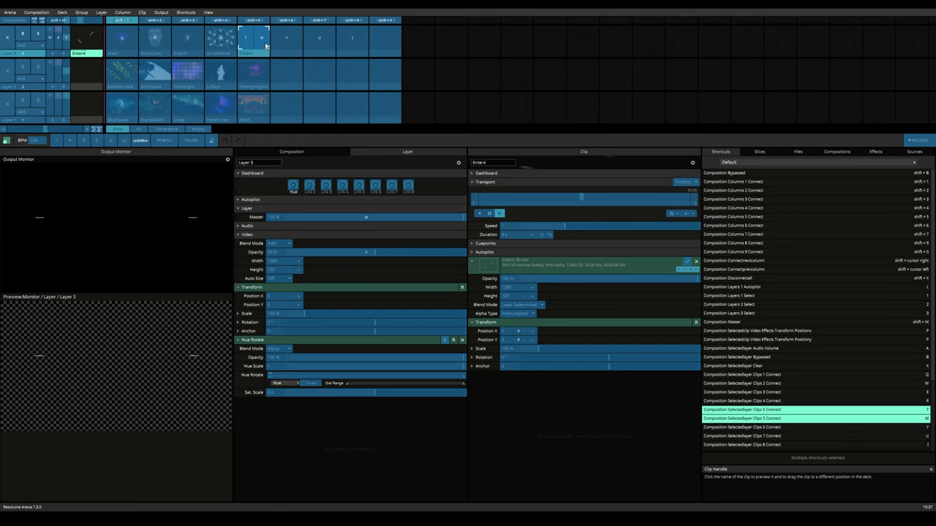
Step: Leave keyboard mapping, preview the Mask clip in Layer 1, and fade the layer in and out
{"action": "left_click", "coordinate": [253, 38]}
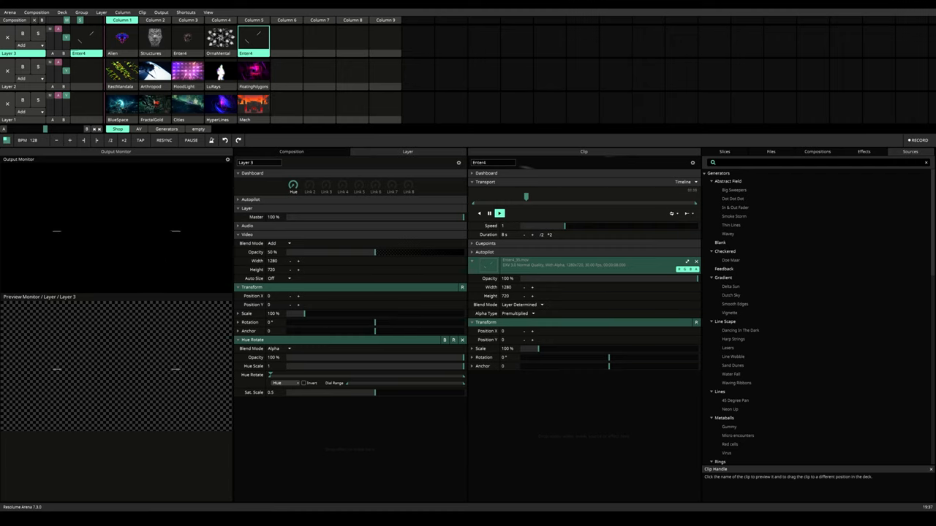
{"action": "left_click", "coordinate": [253, 105]}
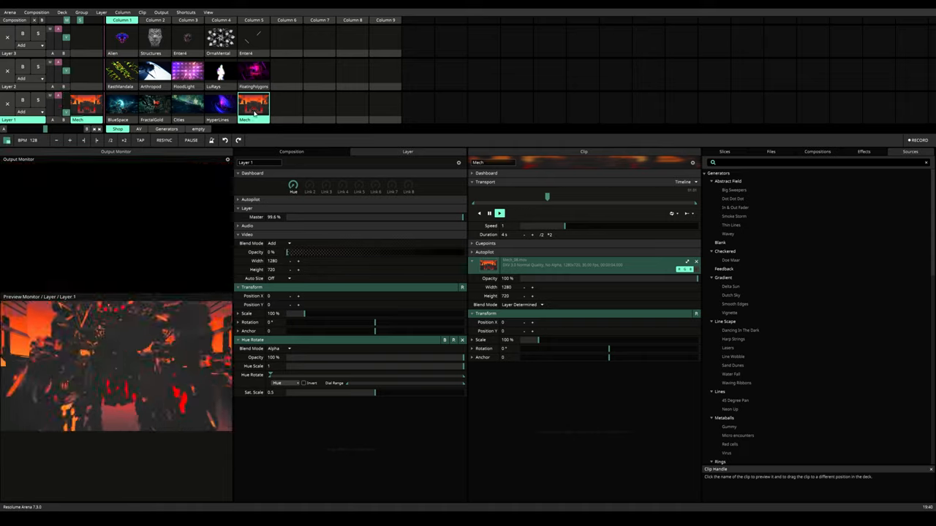
{"action": "left_click_drag", "start_coordinate": [290, 252], "coordinate": [460, 252]}
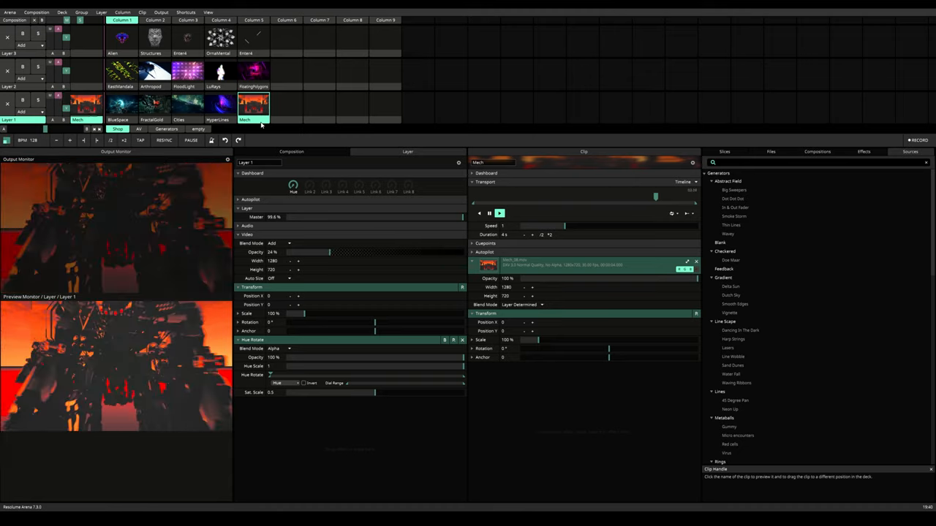
{"action": "left_click_drag", "start_coordinate": [329, 252], "coordinate": [285, 251]}
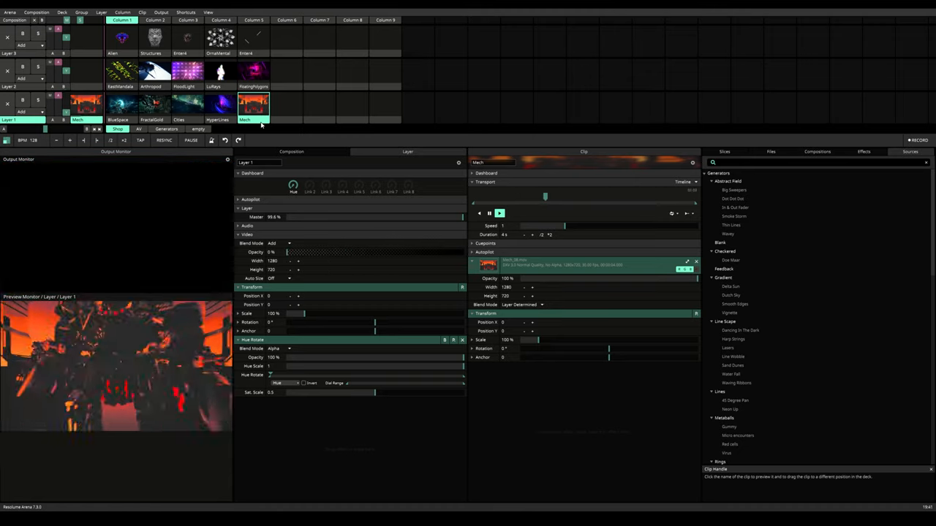
{"action": "left_click", "coordinate": [461, 342]}
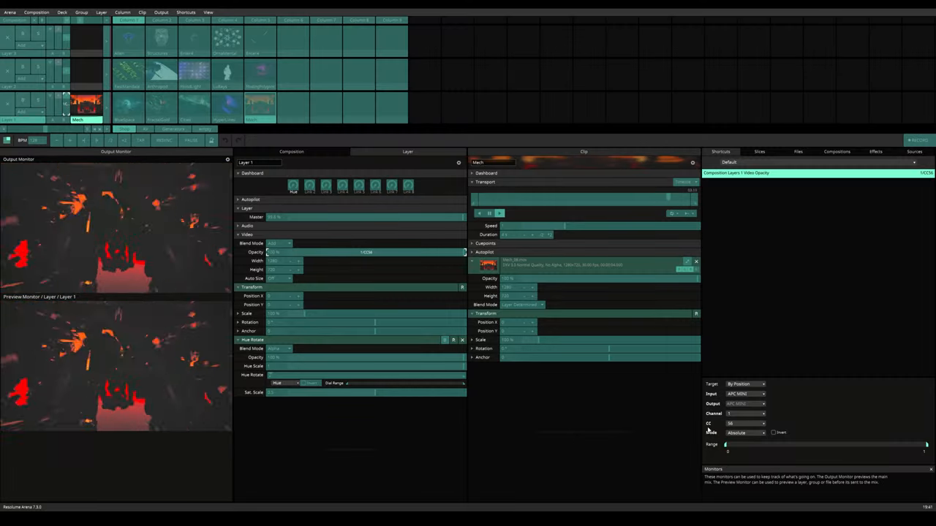
Step: Choose a response mode for the MIDI control driving Layer 1 opacity
{"action": "left_click", "coordinate": [744, 433]}
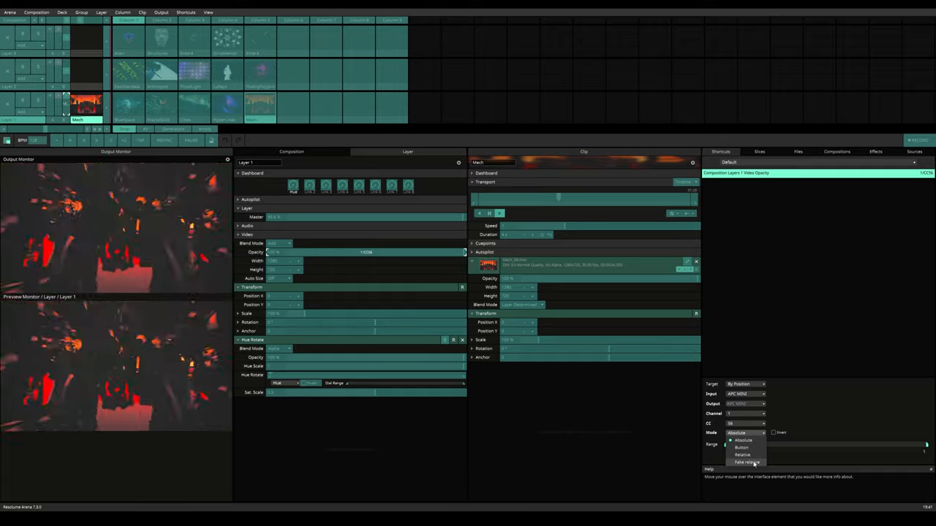
{"action": "left_click", "coordinate": [746, 462]}
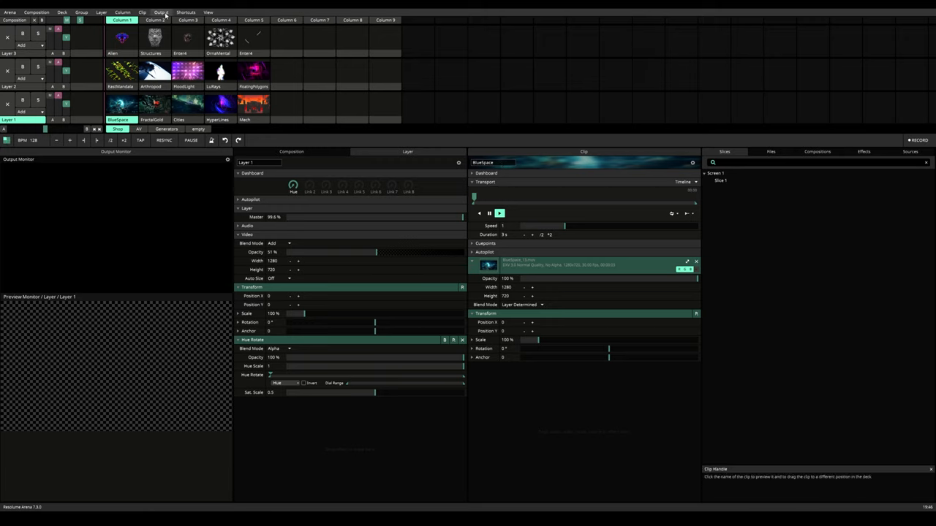
Step: Launch the Advanced Output window from the Output menu
{"action": "left_click", "coordinate": [160, 12]}
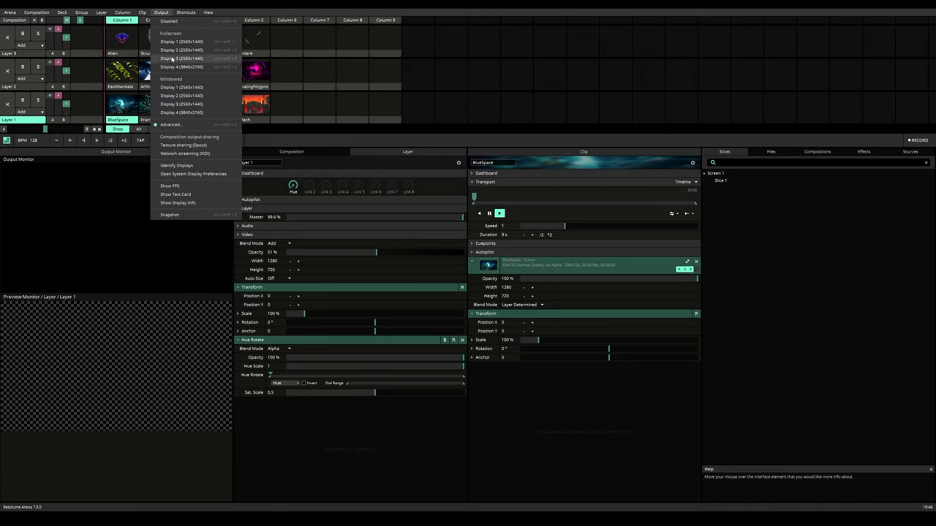
{"action": "mouse_move", "coordinate": [199, 41]}
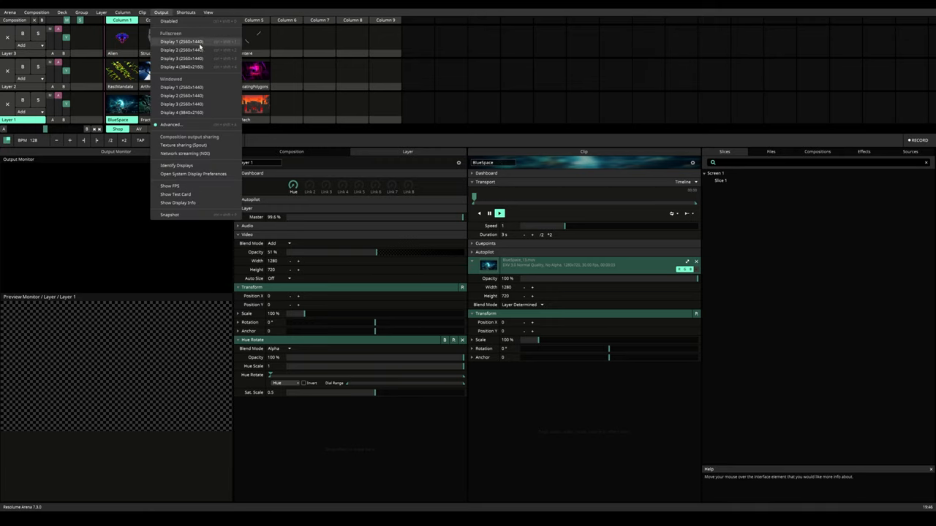
{"action": "mouse_move", "coordinate": [170, 124]}
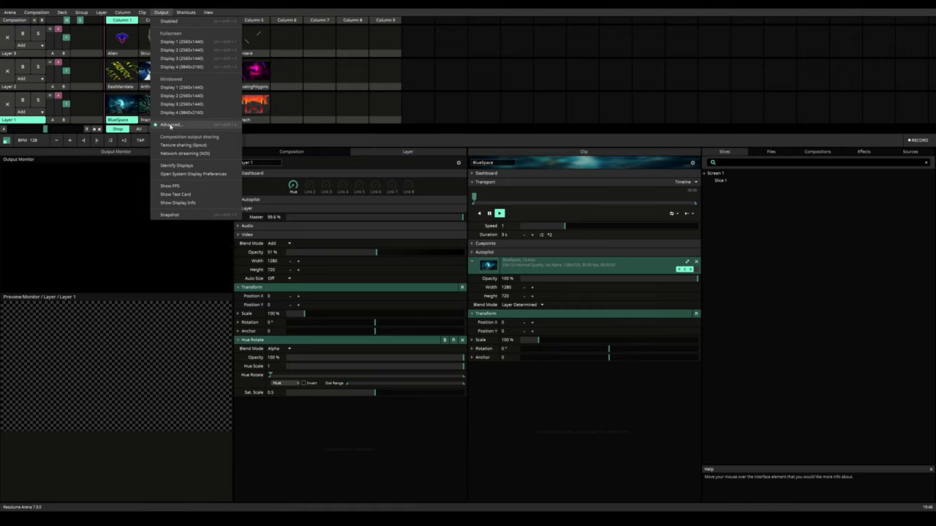
{"action": "left_click", "coordinate": [170, 124]}
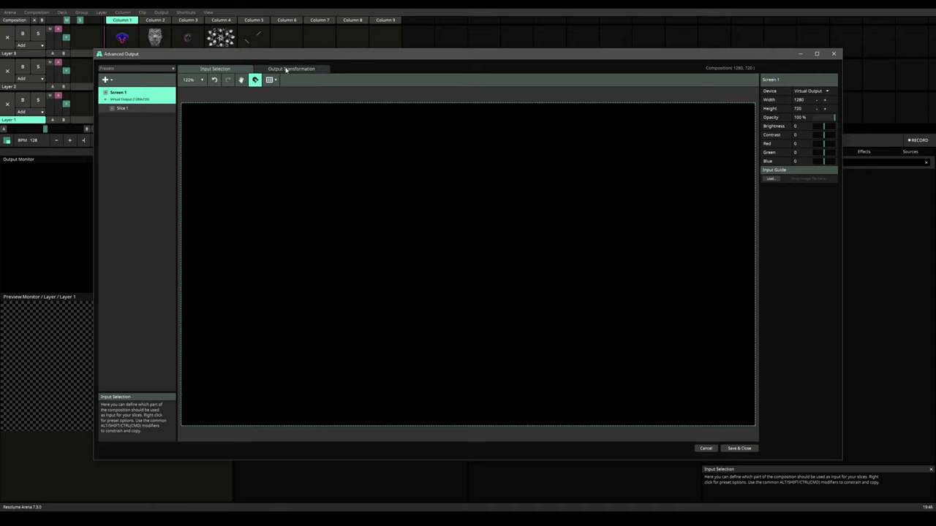
Step: Select Screen 1 and adjust its output device and width
{"action": "left_click", "coordinate": [215, 69]}
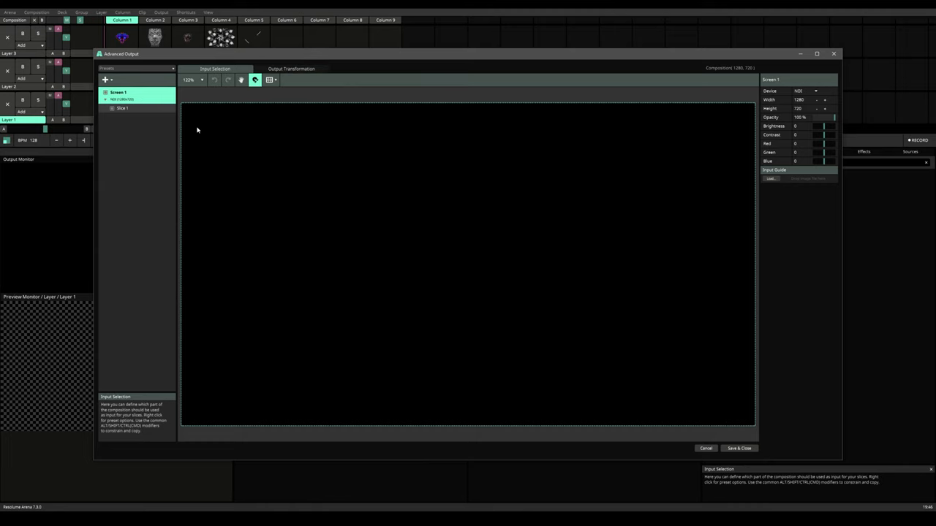
{"action": "left_click", "coordinate": [119, 99]}
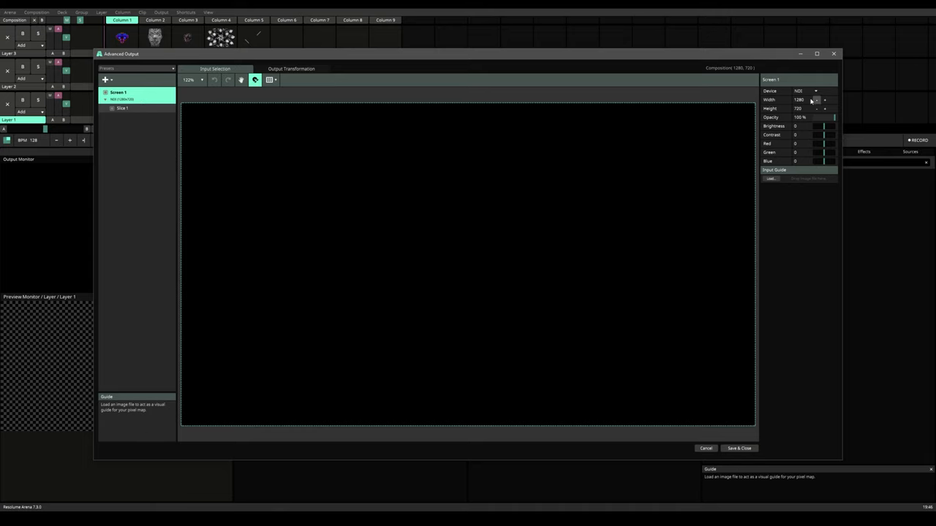
{"action": "left_click", "coordinate": [123, 108]}
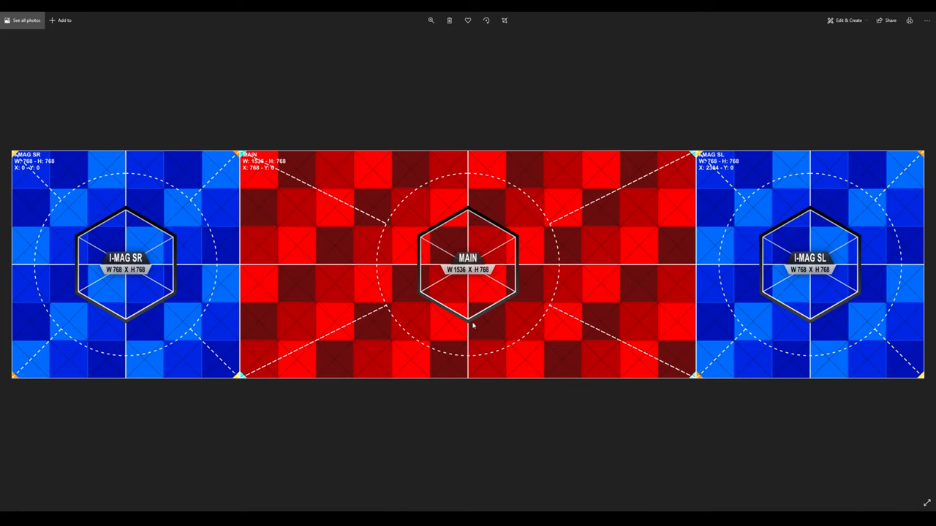
{"action": "mouse_move", "coordinate": [472, 315]}
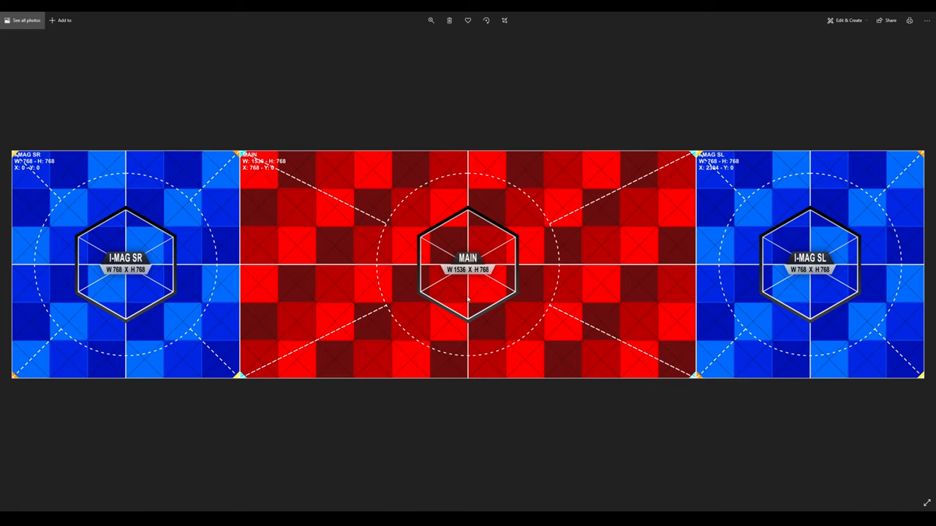
{"action": "mouse_move", "coordinate": [462, 287]}
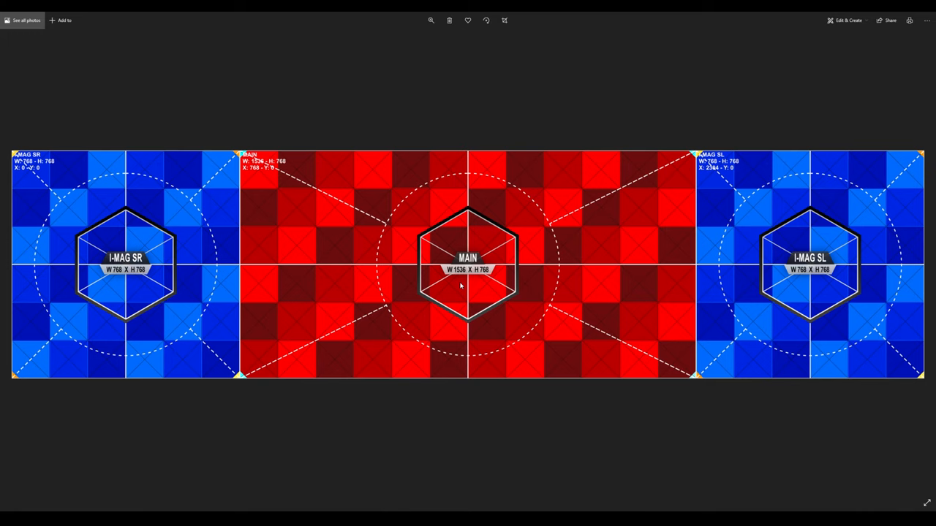
{"action": "mouse_move", "coordinate": [456, 281]}
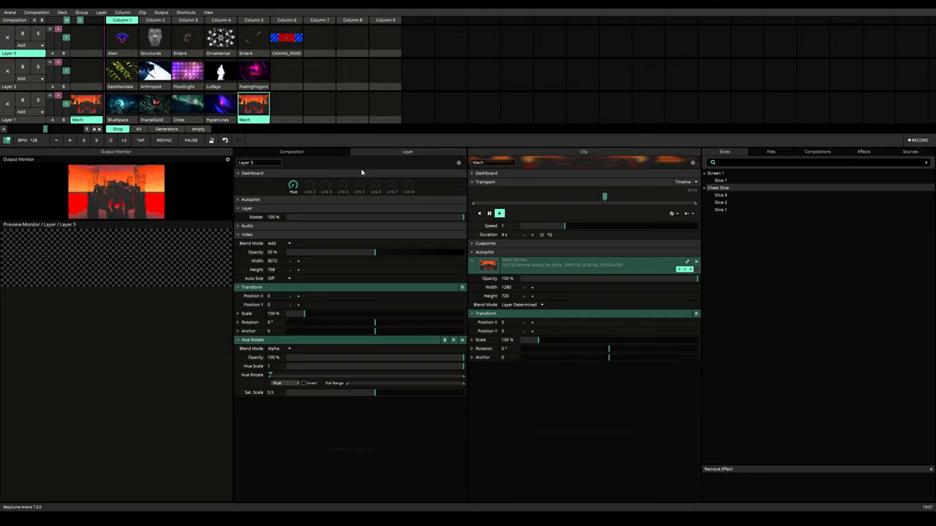
Step: Trigger the colored layout template clip, the stage video, then the template again
{"action": "left_click", "coordinate": [154, 104]}
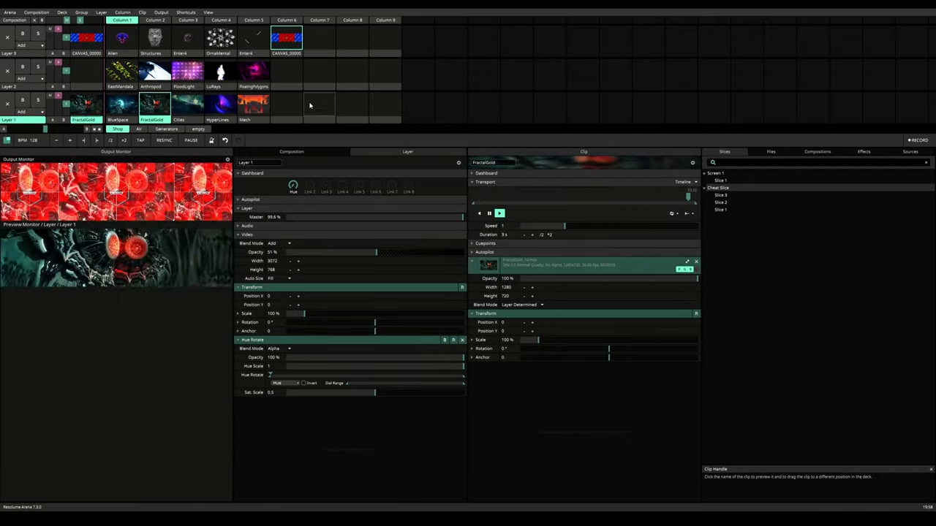
{"action": "left_click", "coordinate": [251, 105]}
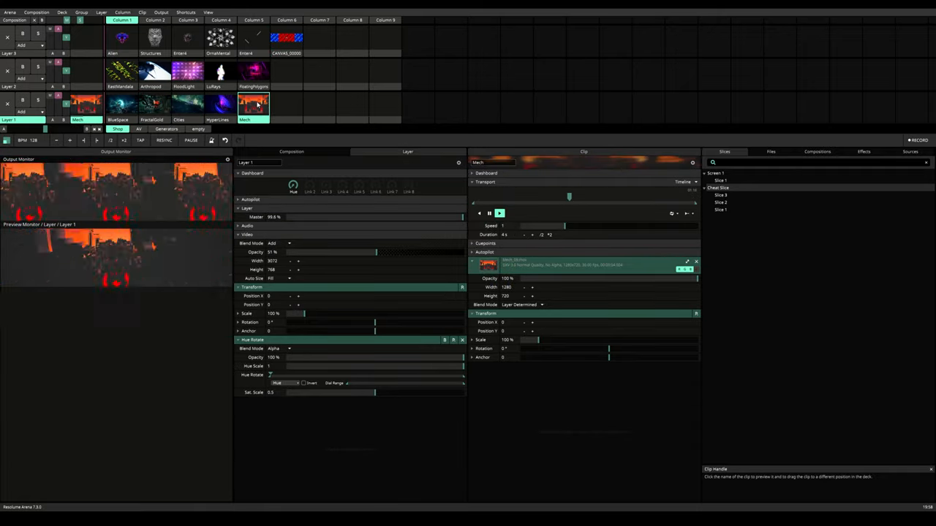
{"action": "left_click", "coordinate": [287, 38]}
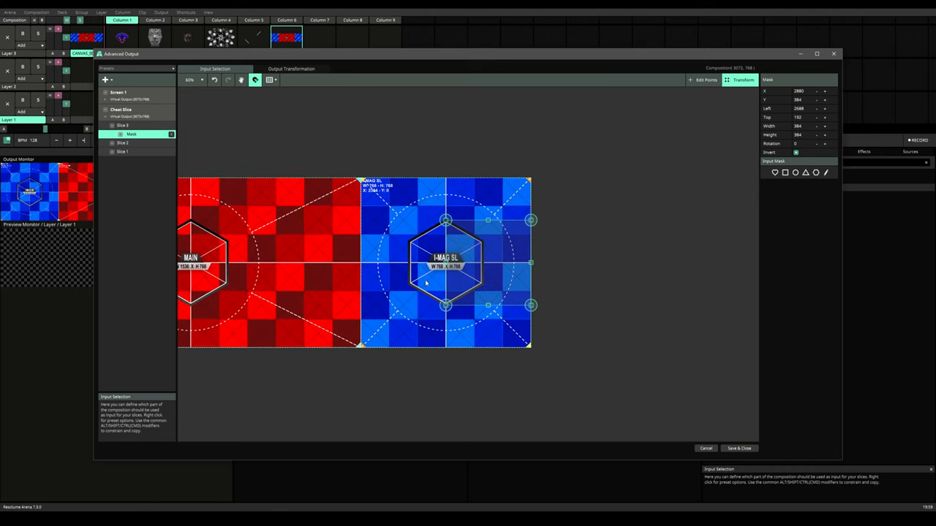
Step: Select the I-MAG SL slice and another slice in Advanced Output to inspect their areas
{"action": "left_click", "coordinate": [123, 126]}
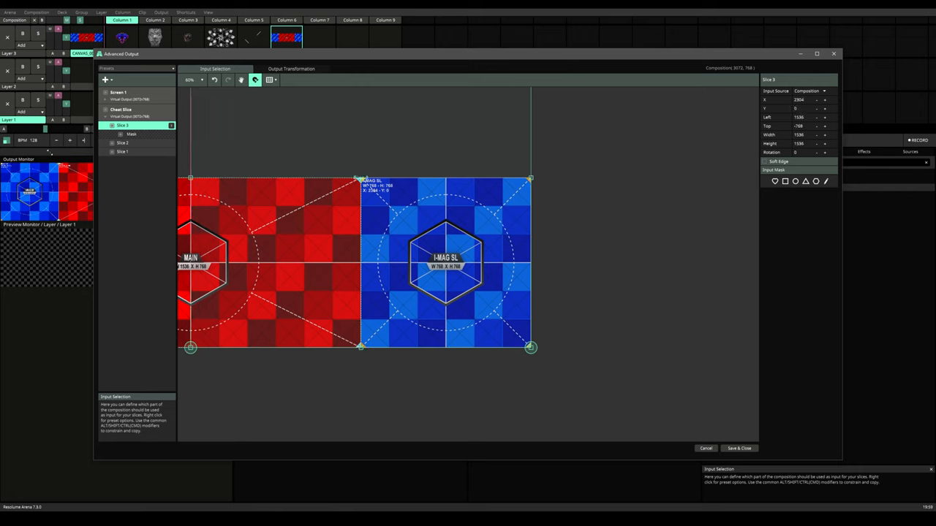
{"action": "left_click", "coordinate": [123, 144]}
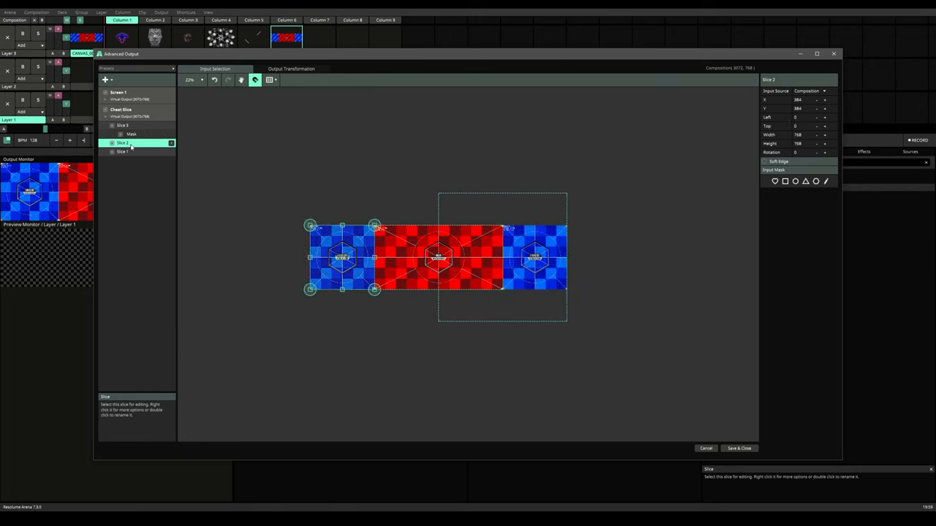